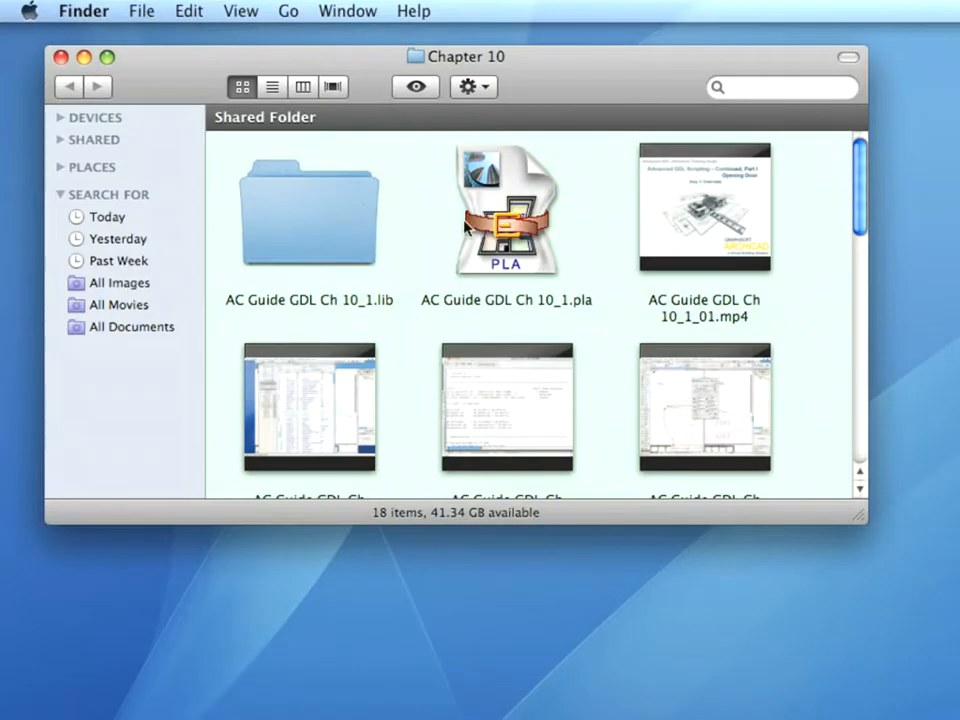
Open the archive AC Guide GDL Ch 10_1.pla from the Chapter 10 folder
left_click(506, 210)
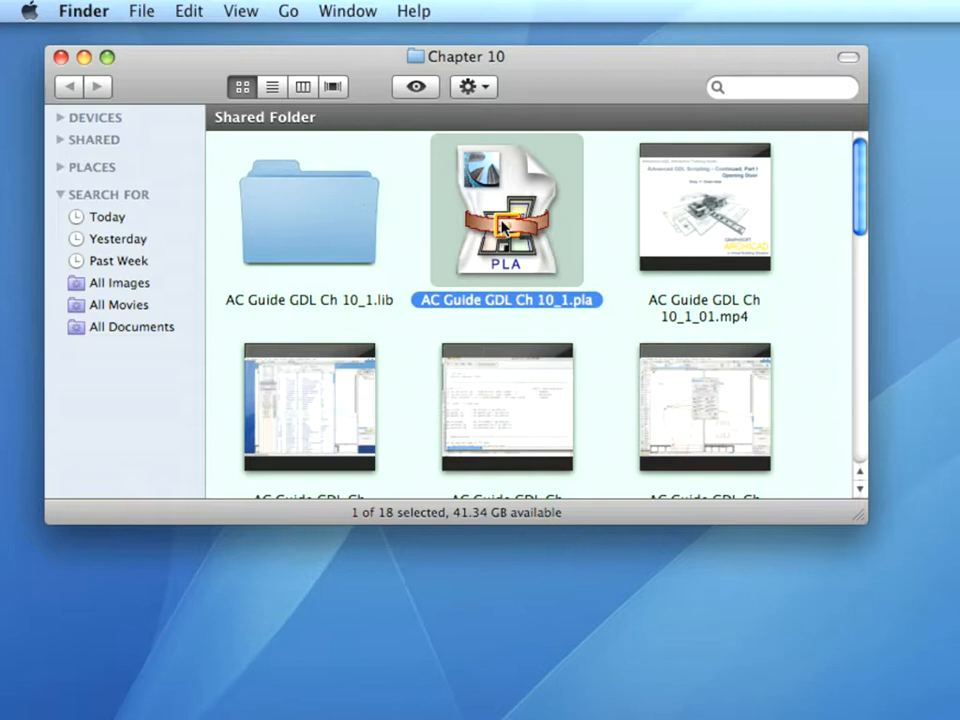
double_click(506, 210)
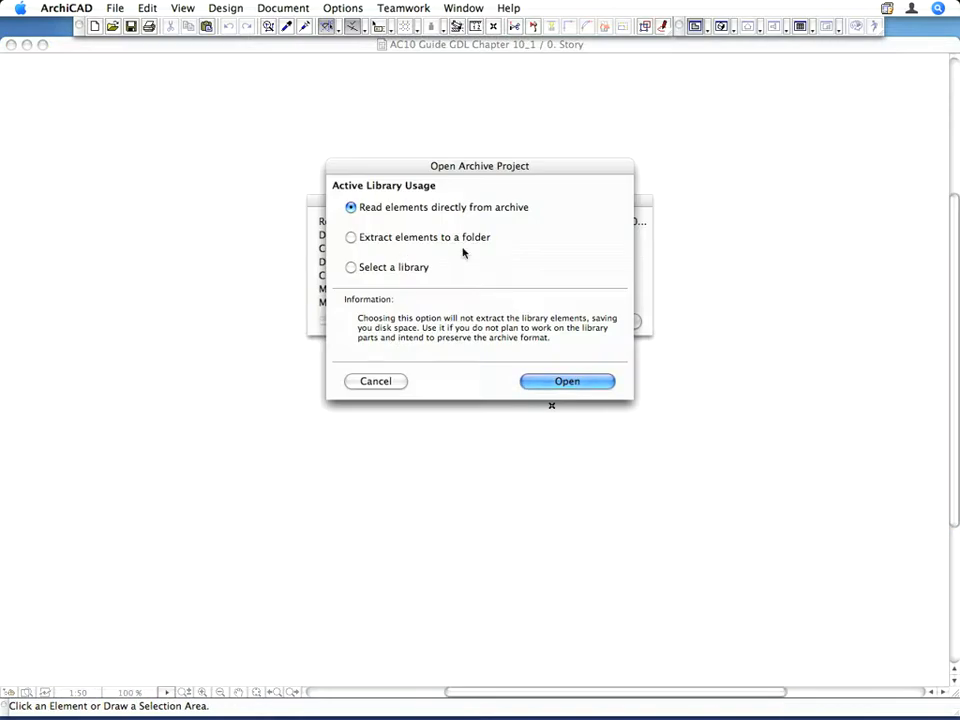
Extract the project's library elements into the Chapter 10 folder and open the project
left_click(352, 236)
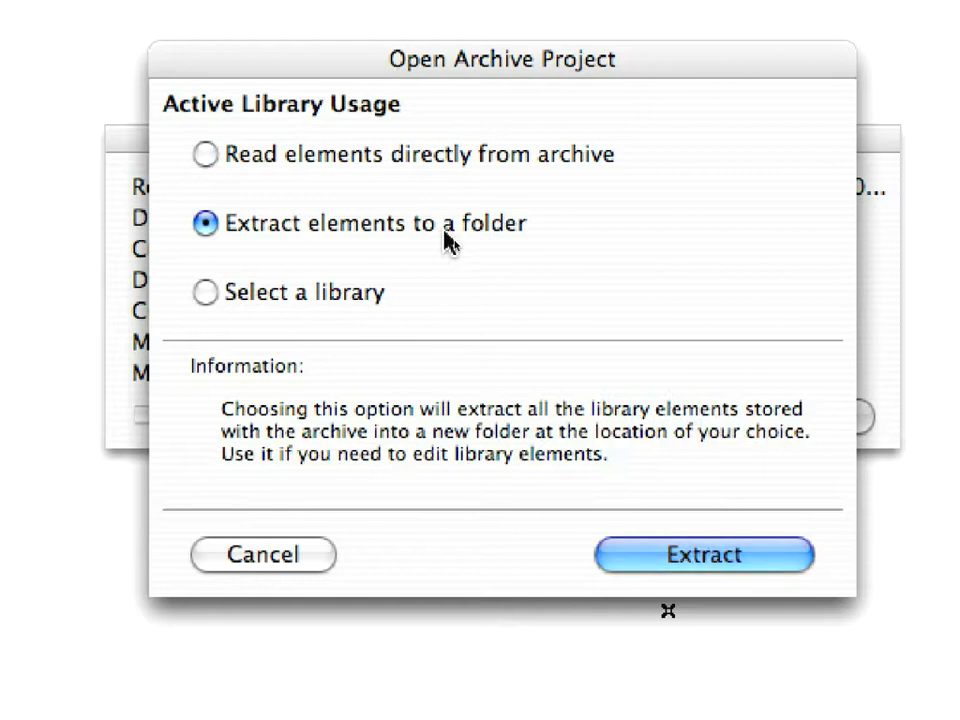
left_click(704, 554)
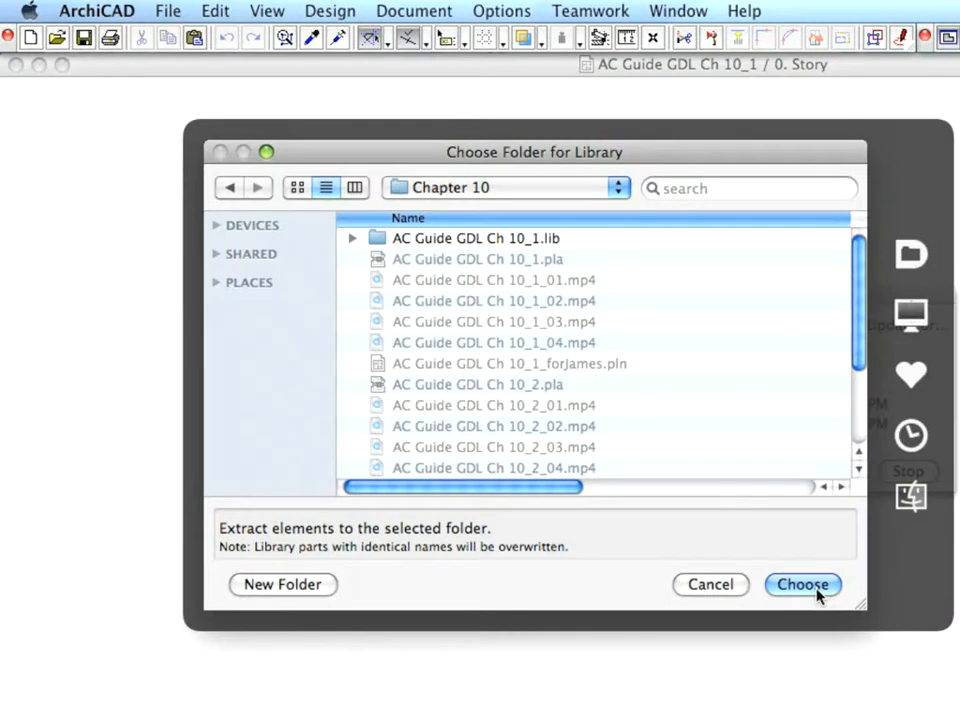
left_click(802, 584)
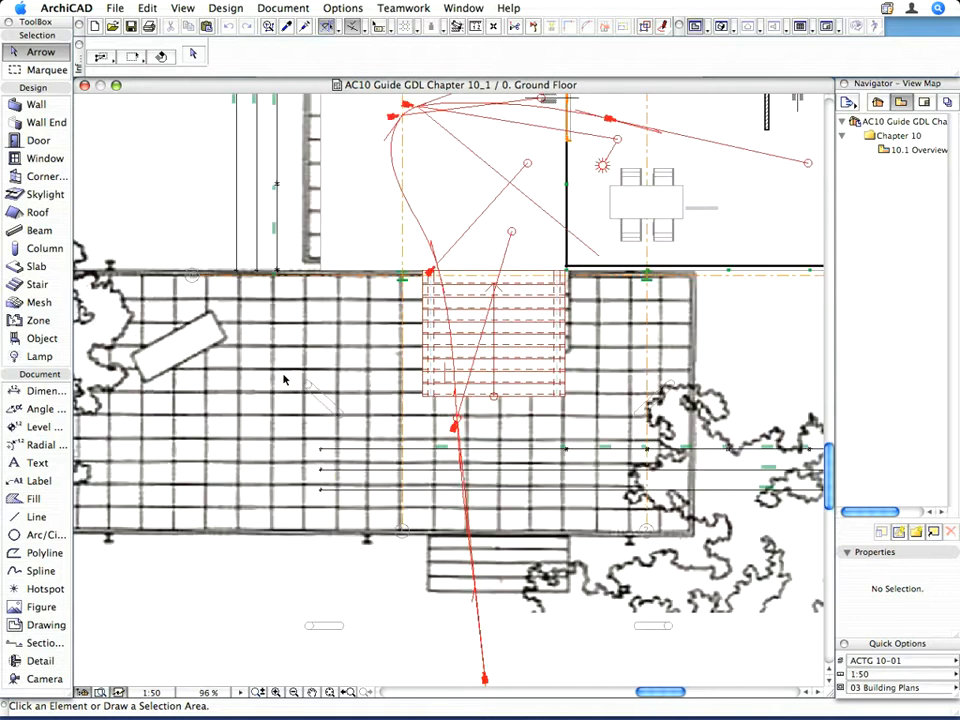
mouse_move(318, 244)
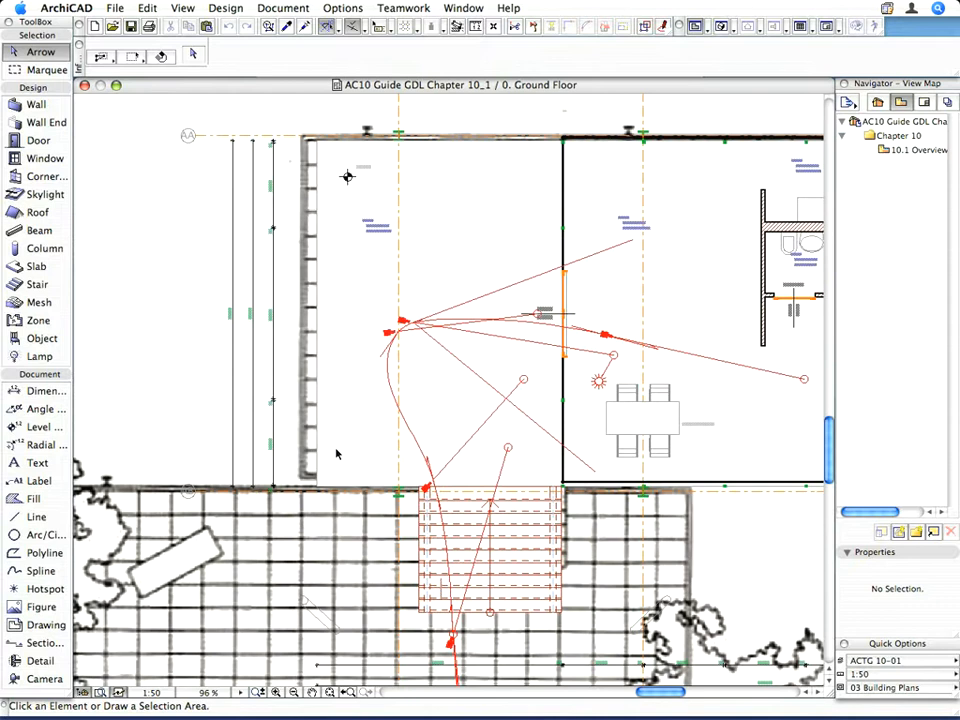
mouse_move(632, 414)
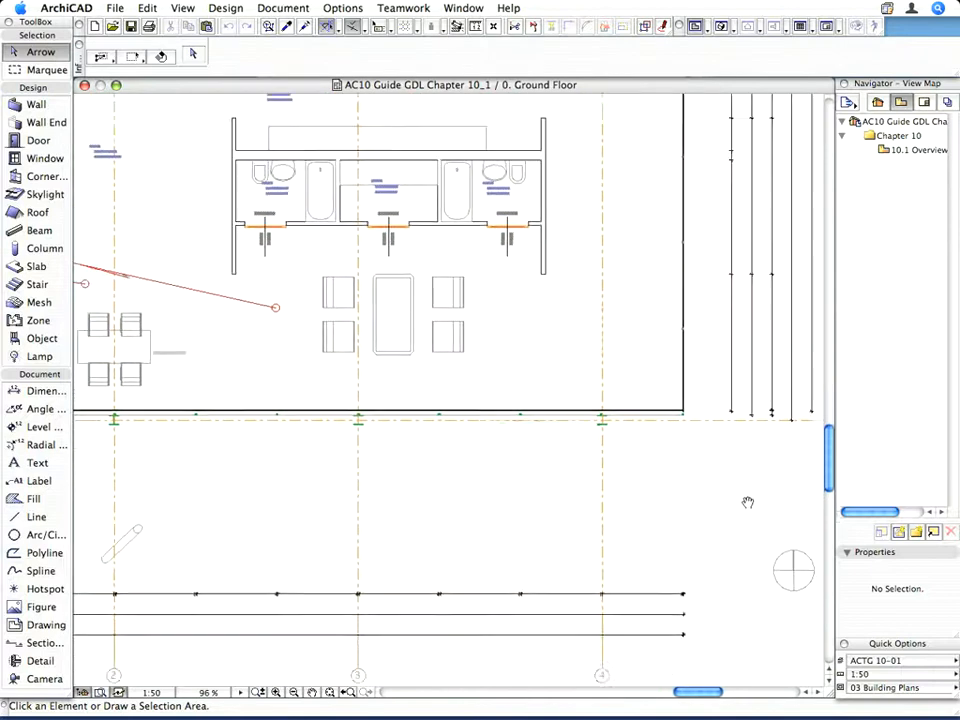
scroll("down", 3)
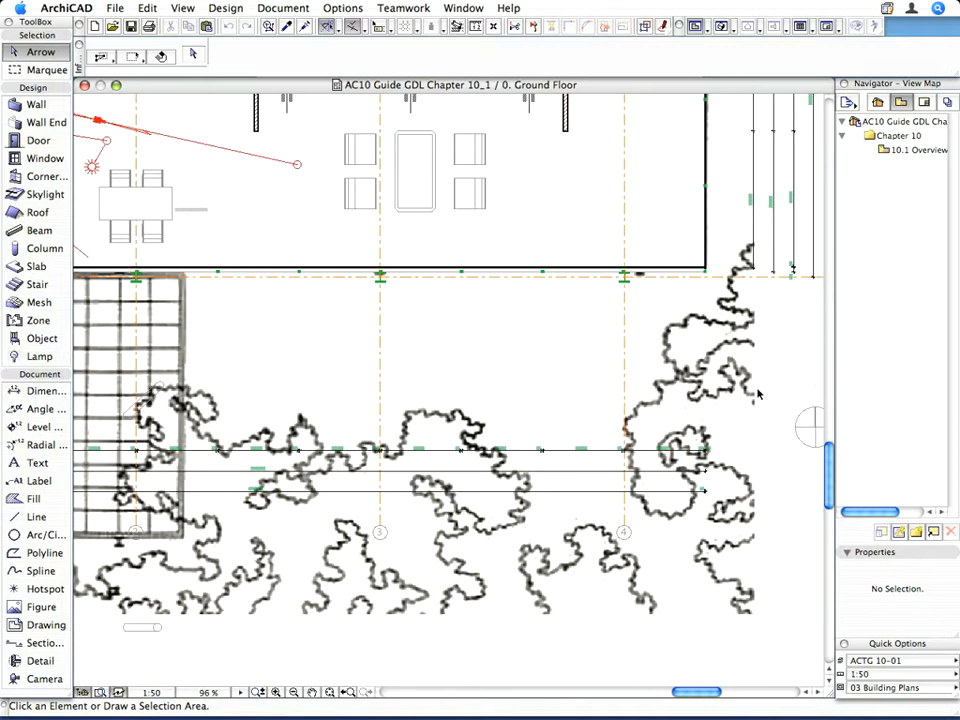
mouse_move(564, 478)
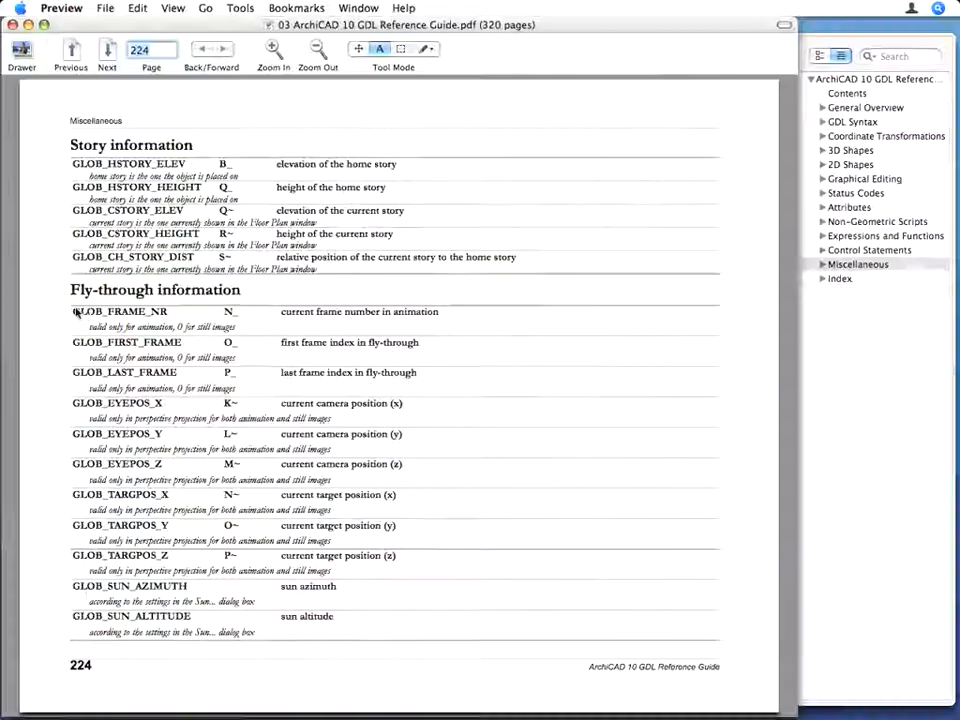
left_click(272, 50)
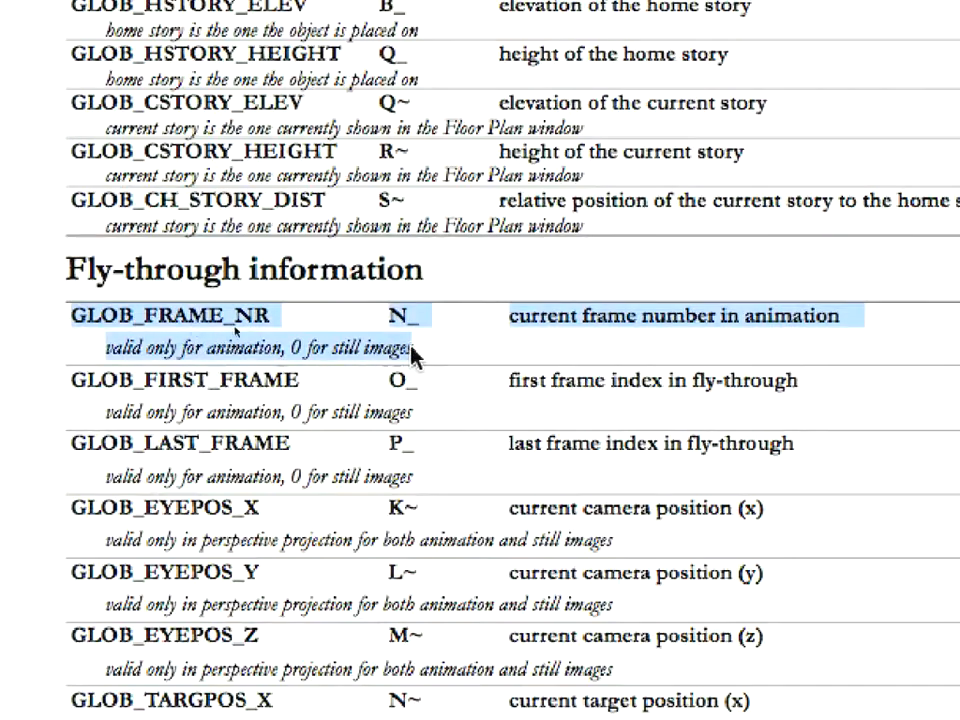
mouse_move(490, 358)
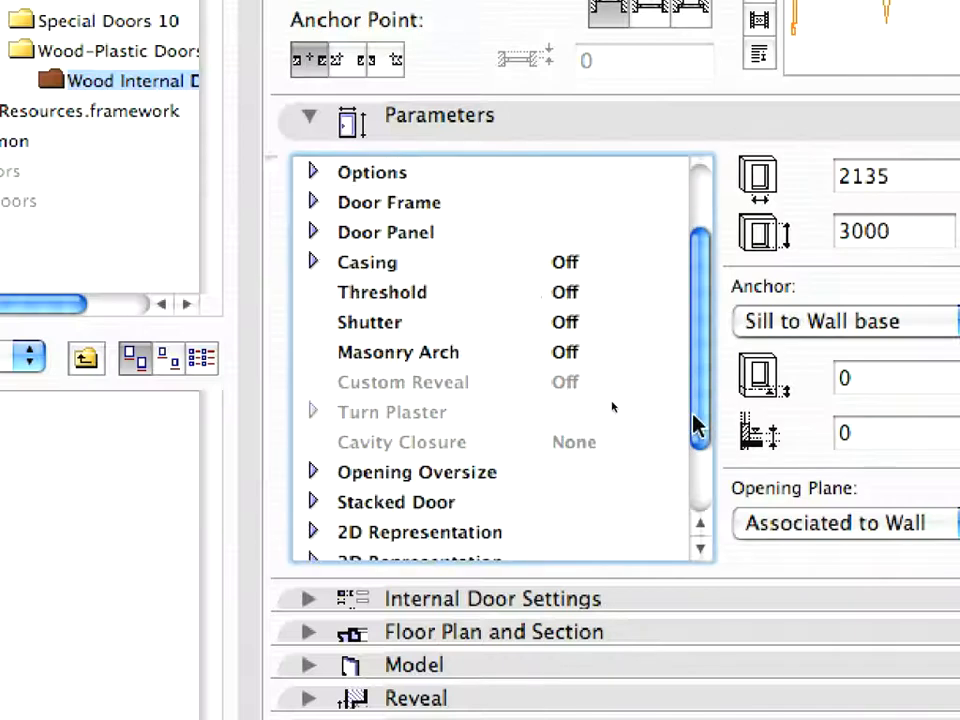
Turn on 'Door opens in animation' and set the ending frame to 81
scroll("down", 3)
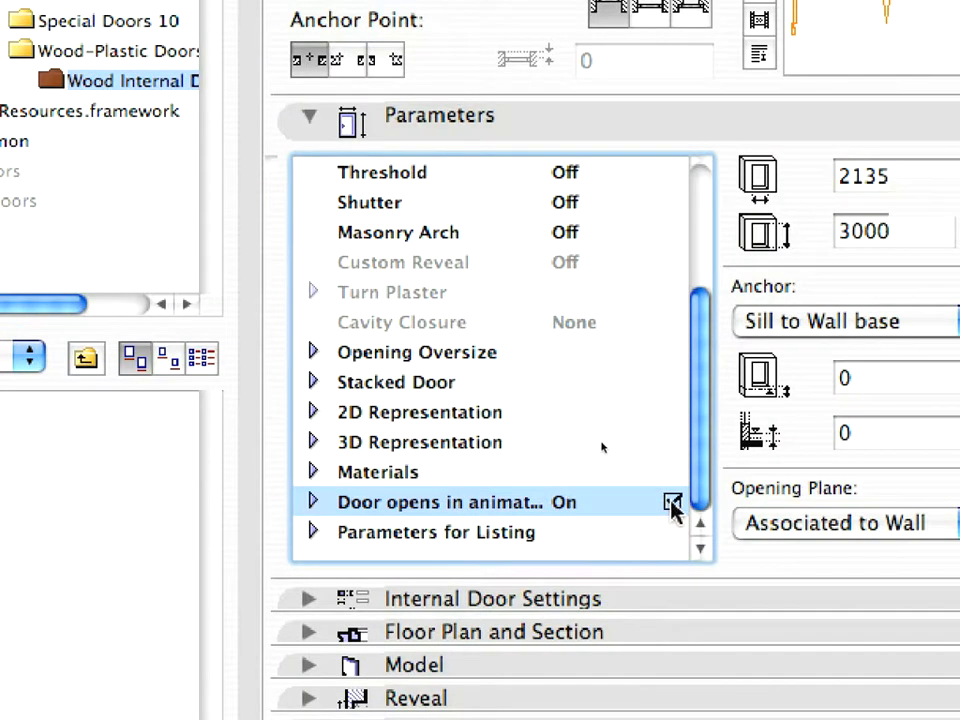
left_click(312, 502)
type("61")
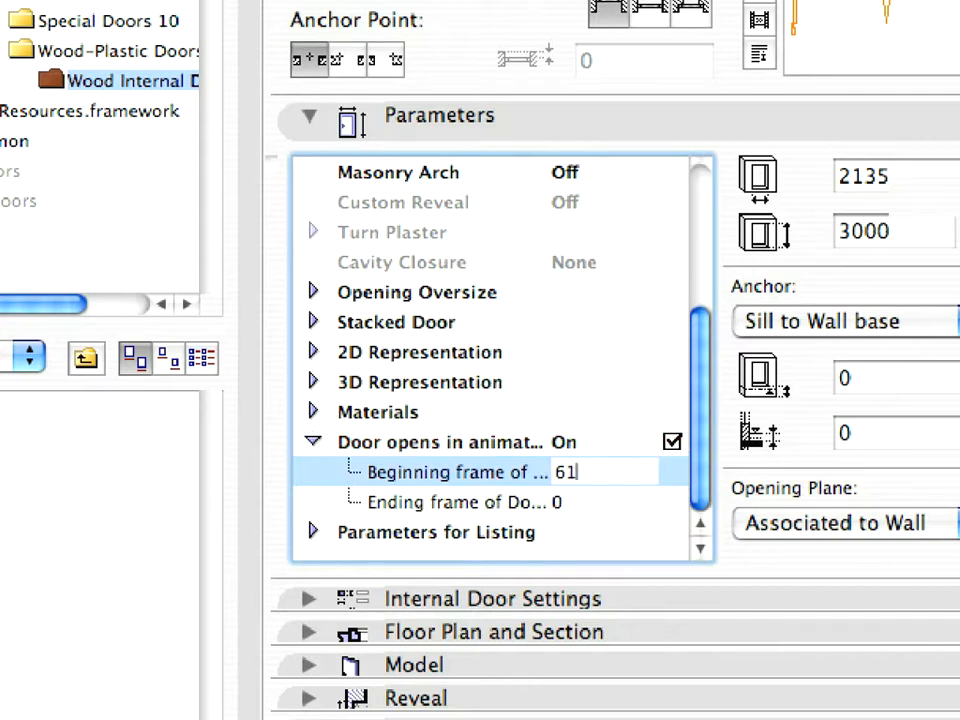
left_click(460, 502)
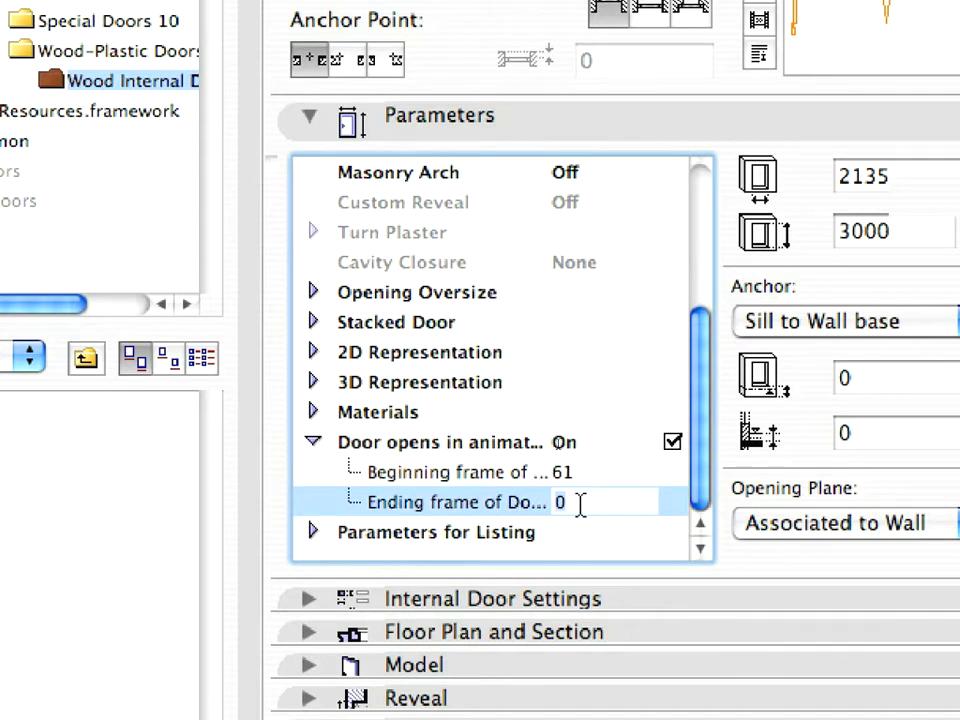
type("81")
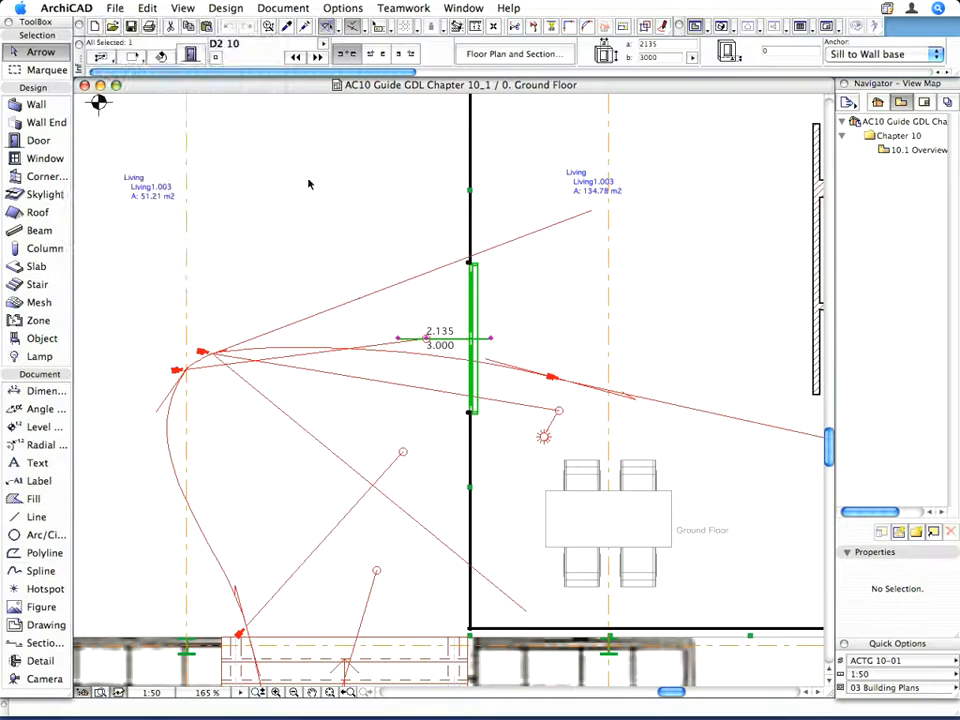
Bring up the File menu with the door selected in the plan
left_click(114, 8)
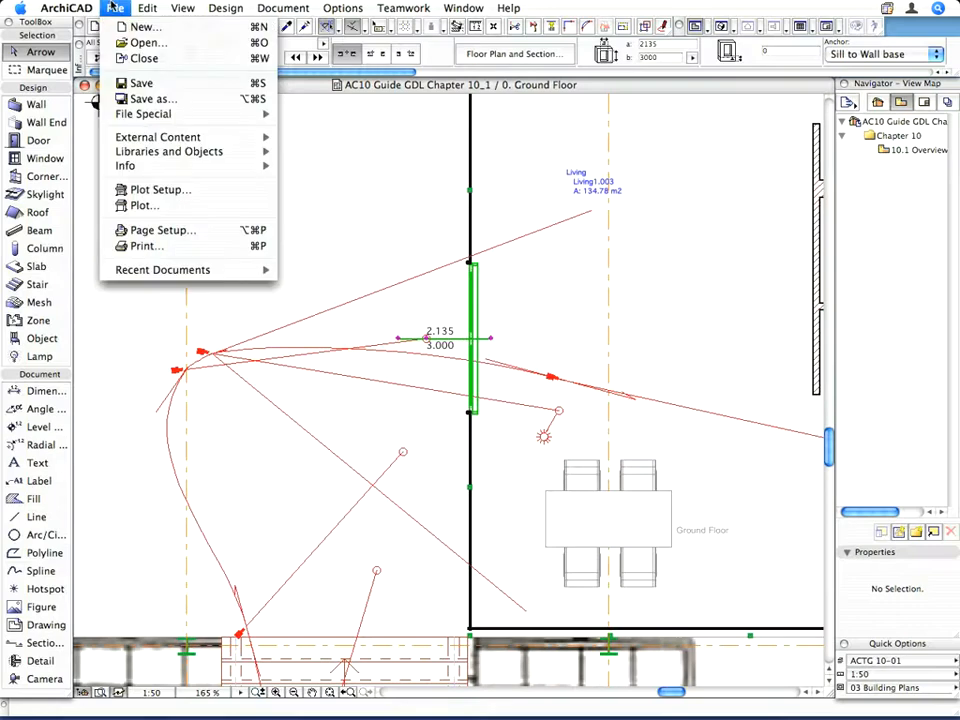